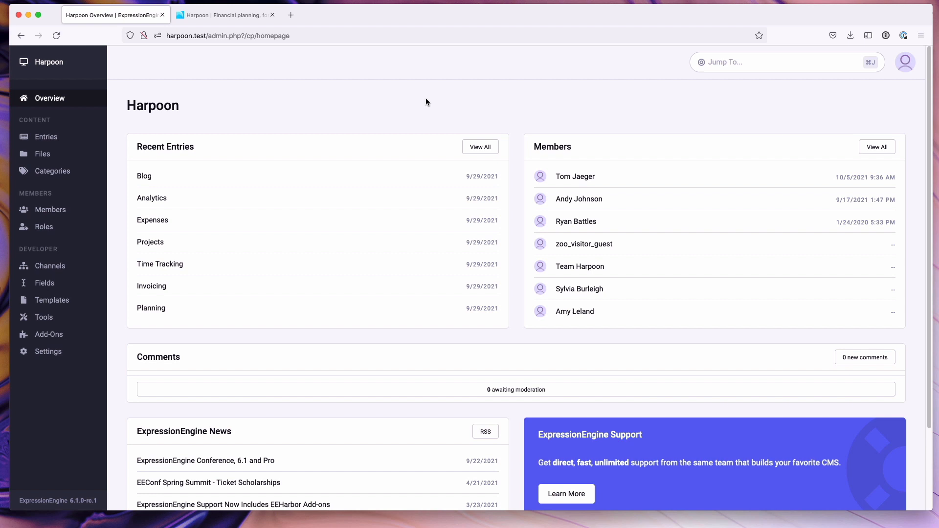
{"action": "mouse_move", "coordinate": [500, 110]}
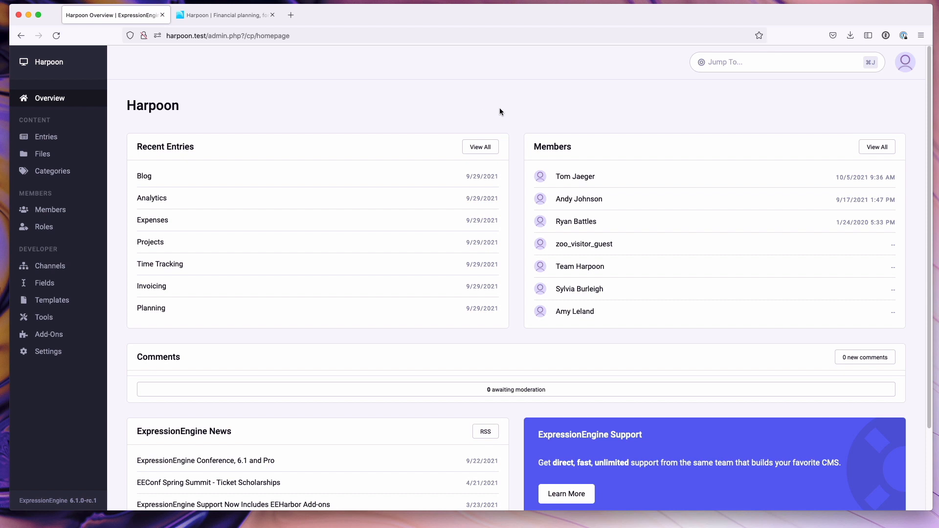
{"action": "mouse_move", "coordinate": [68, 337]}
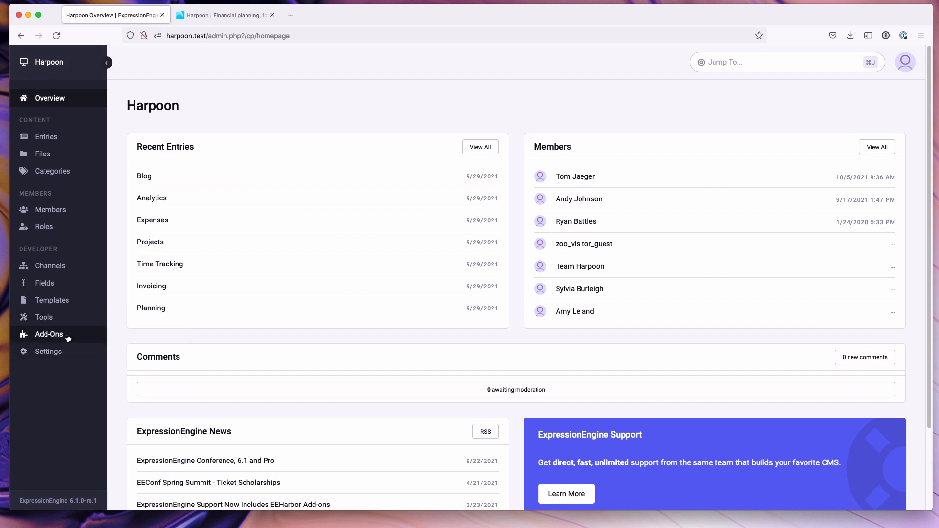
Install the ExpressionEngine Pro add-on from the Add-Ons list.
{"action": "left_click", "coordinate": [49, 334]}
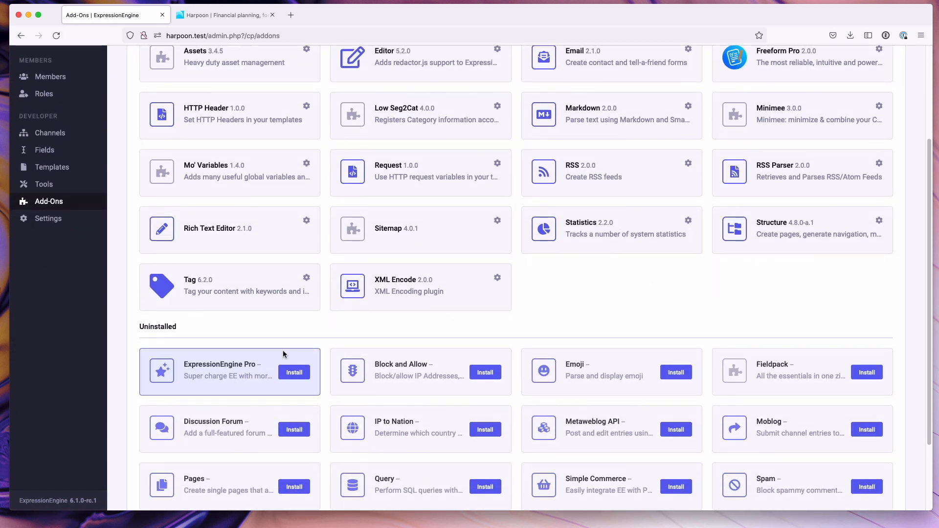
{"action": "left_click", "coordinate": [293, 372]}
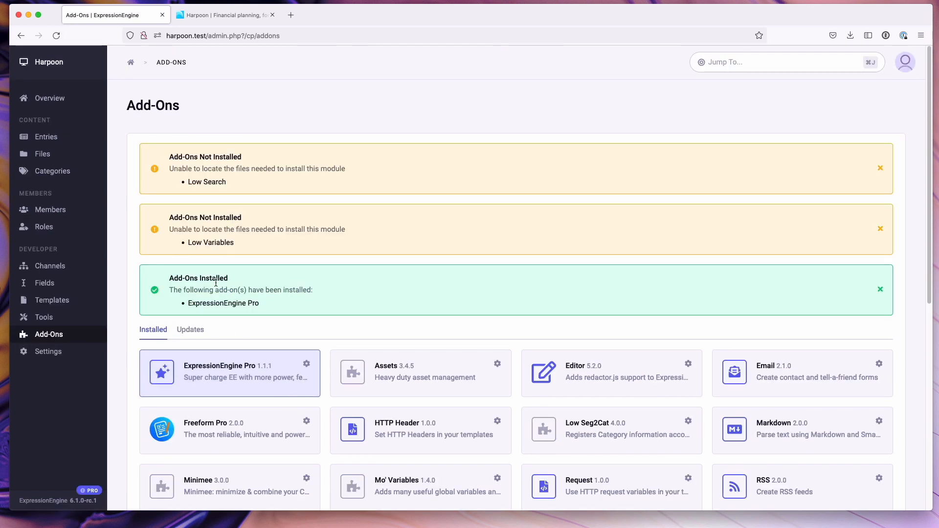
{"action": "mouse_move", "coordinate": [285, 195]}
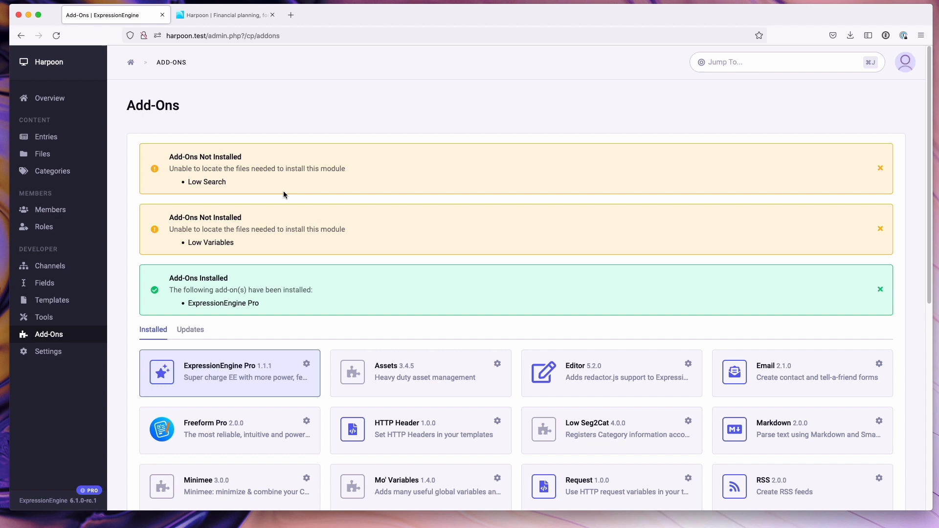
{"action": "mouse_move", "coordinate": [299, 240]}
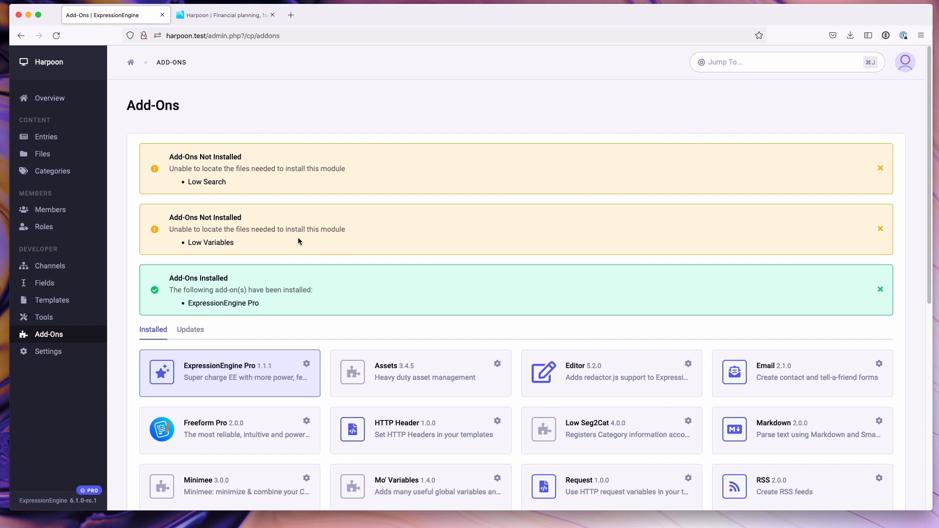
{"action": "mouse_move", "coordinate": [256, 92]}
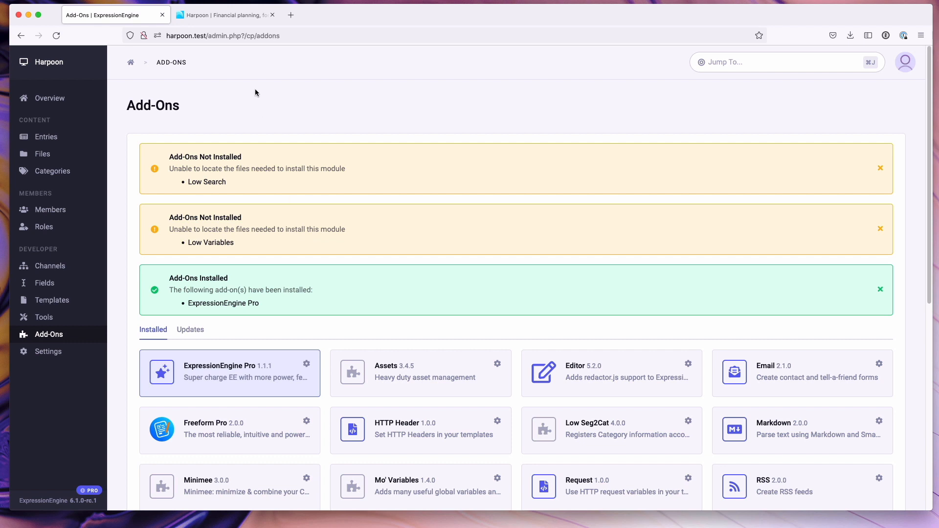
Switch to the Harpoon browser tab showing the harpoon.test homepage.
{"action": "left_click", "coordinate": [224, 15]}
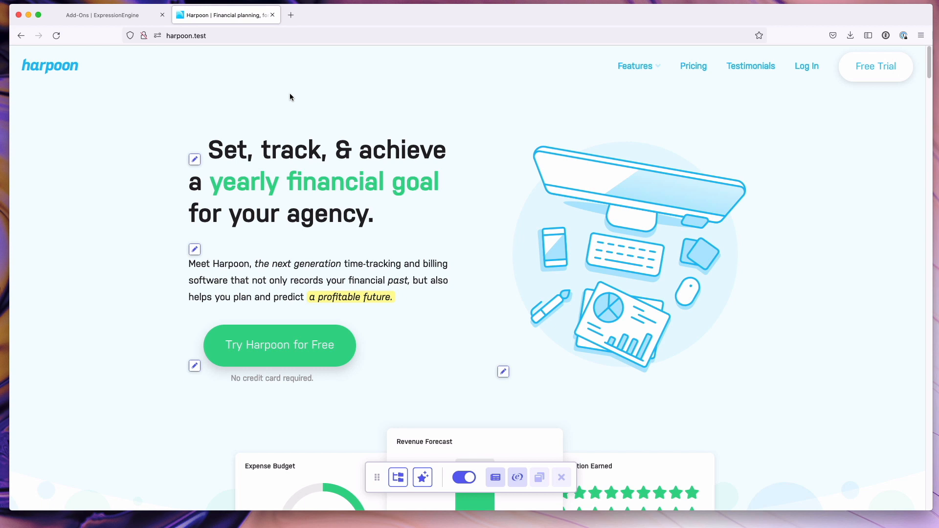
{"action": "mouse_move", "coordinate": [195, 250]}
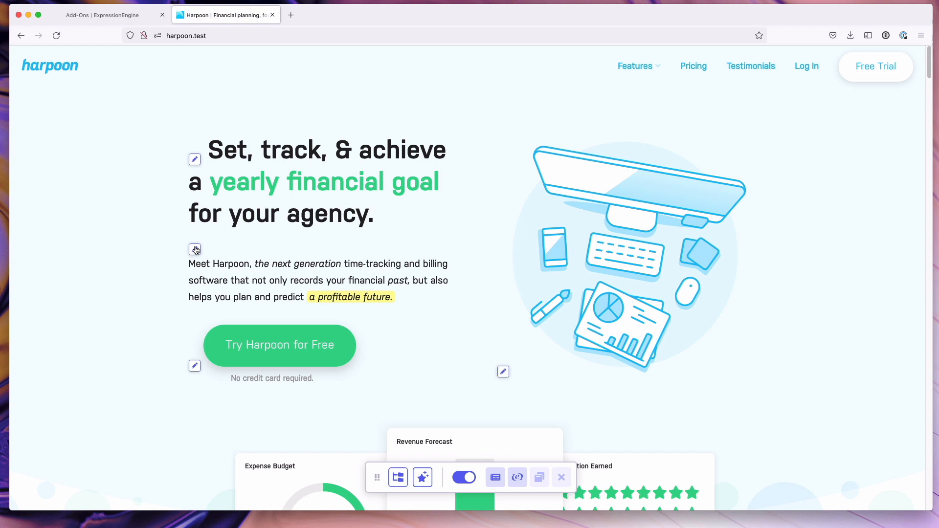
Open the Home Intro and Home Main Image edit windows and arrange them side by side.
{"action": "left_click", "coordinate": [194, 249]}
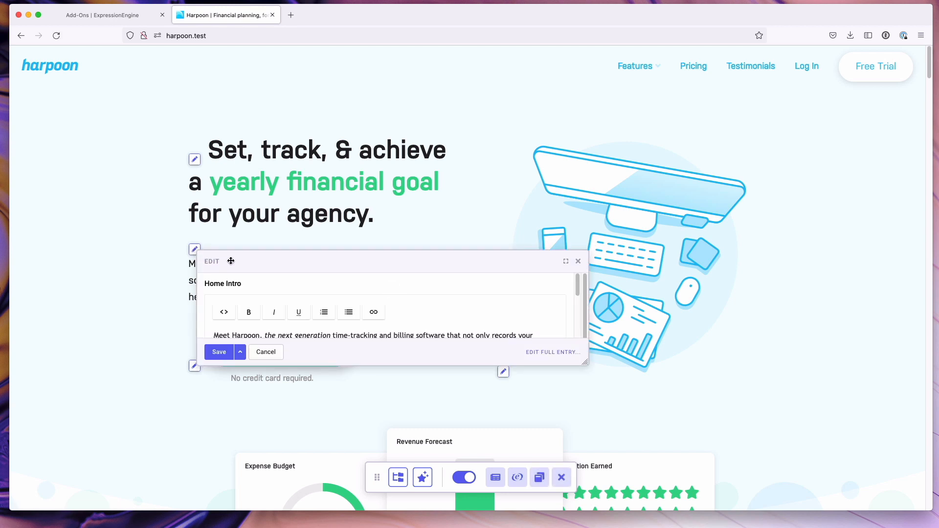
{"action": "left_click_drag", "start_coordinate": [231, 261], "coordinate": [282, 130]}
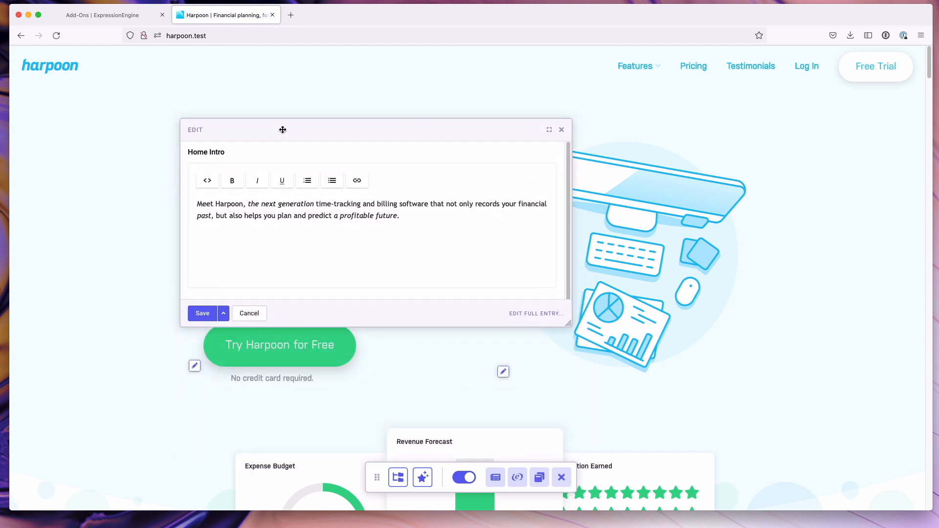
{"action": "mouse_move", "coordinate": [502, 371]}
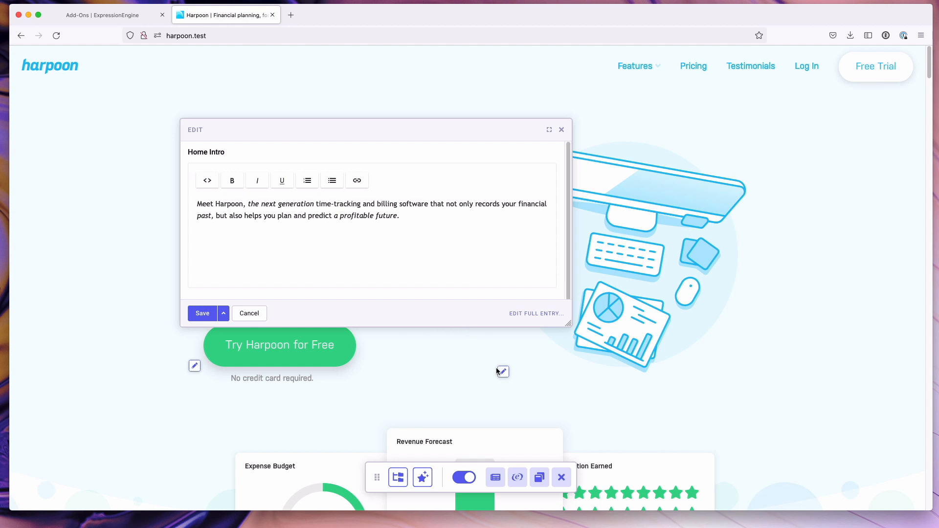
{"action": "left_click", "coordinate": [502, 372]}
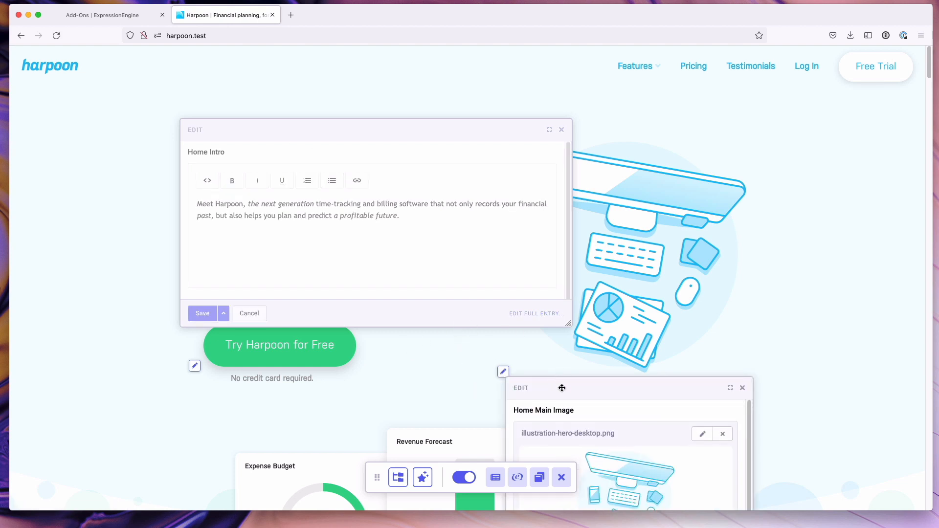
{"action": "left_click_drag", "start_coordinate": [561, 387], "coordinate": [453, 164]}
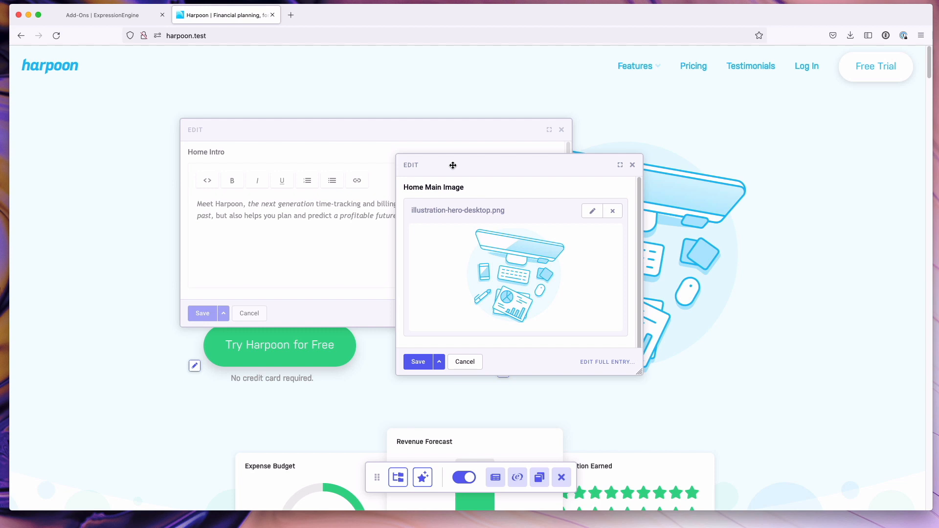
Open the Home Page Callout feature list for editing, then bring up the Entries listing.
{"action": "scroll", "scroll_direction": "down", "scroll_amount": 3}
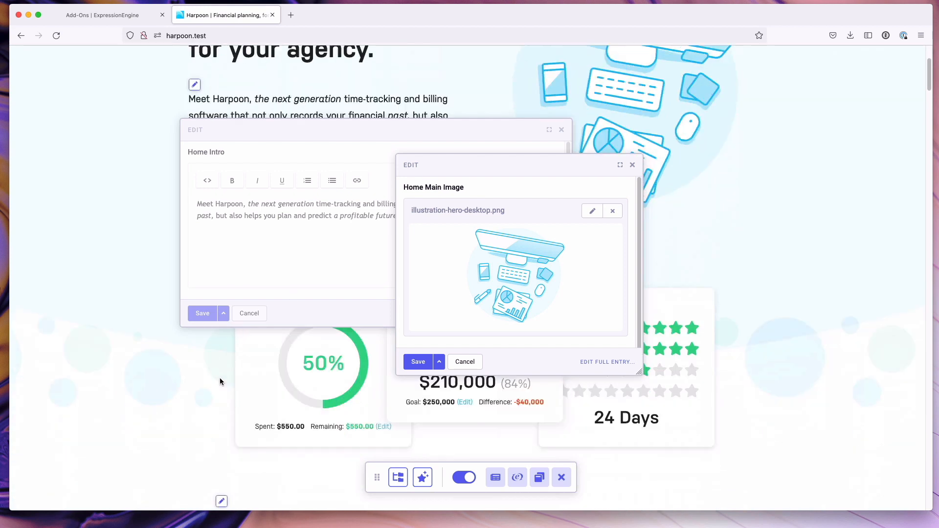
{"action": "scroll", "scroll_direction": "down", "scroll_amount": 3}
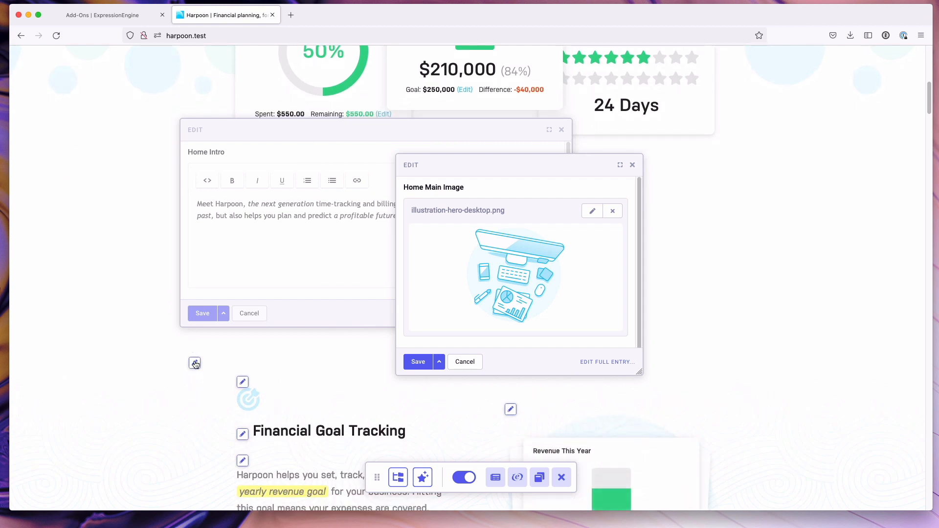
{"action": "left_click", "coordinate": [194, 362]}
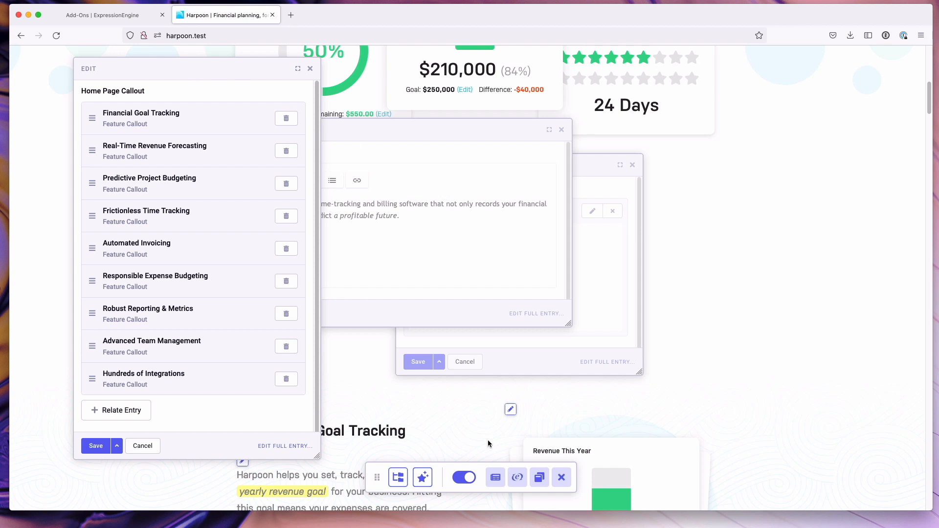
{"action": "left_click", "coordinate": [495, 477]}
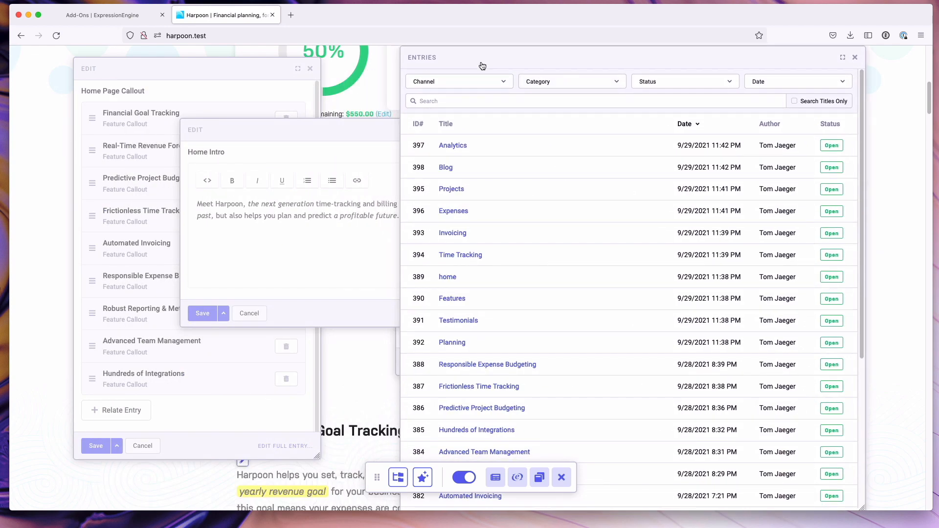
Filter the Entries listing to the Blog channel.
{"action": "left_click", "coordinate": [459, 81]}
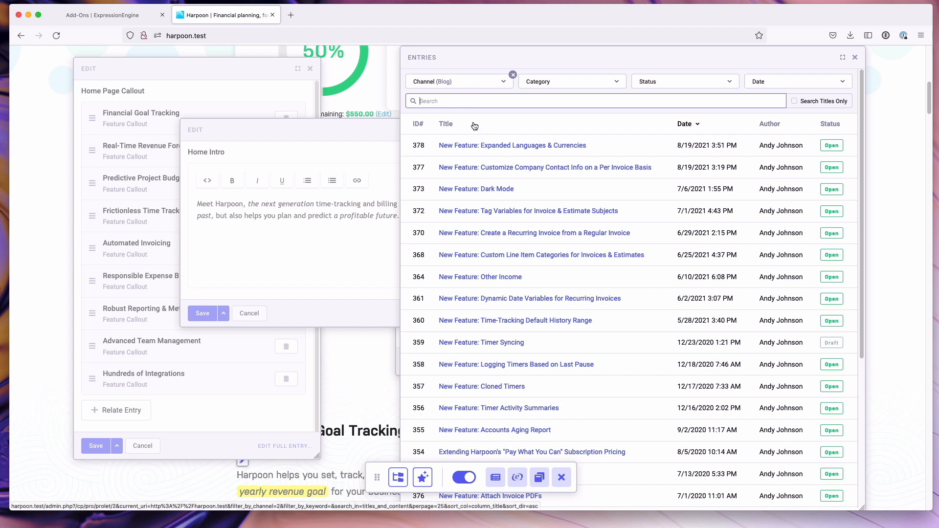
{"action": "mouse_move", "coordinate": [430, 350]}
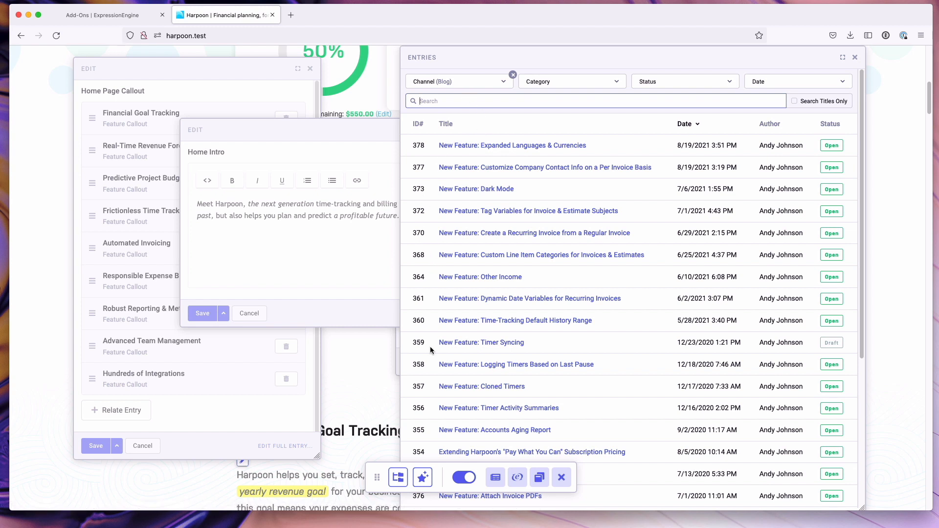
{"action": "mouse_move", "coordinate": [582, 476]}
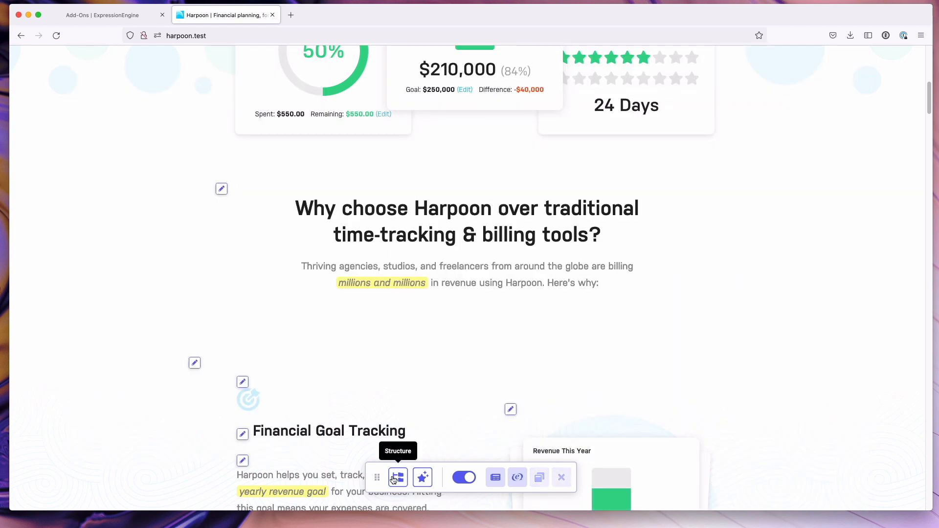
Open the Structure panel and expand it to reveal the full site page tree.
{"action": "left_click", "coordinate": [398, 478]}
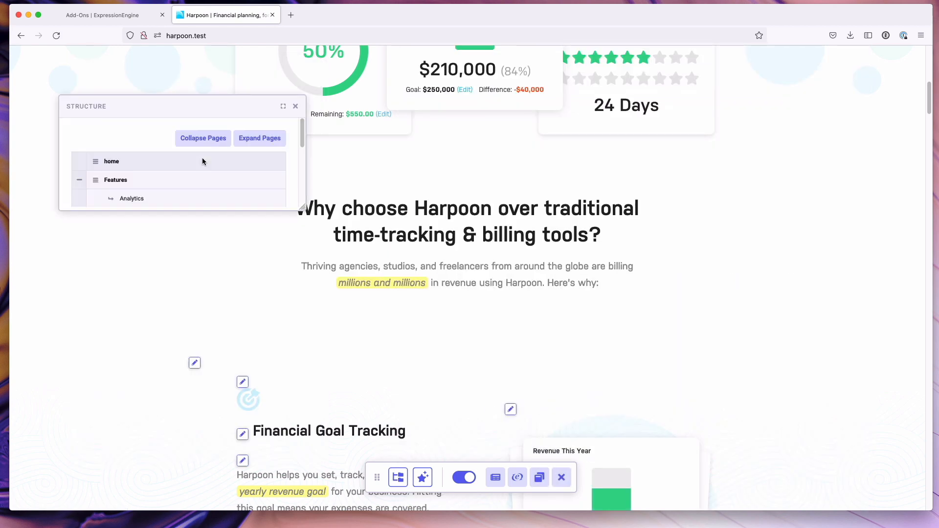
{"action": "left_click", "coordinate": [266, 139]}
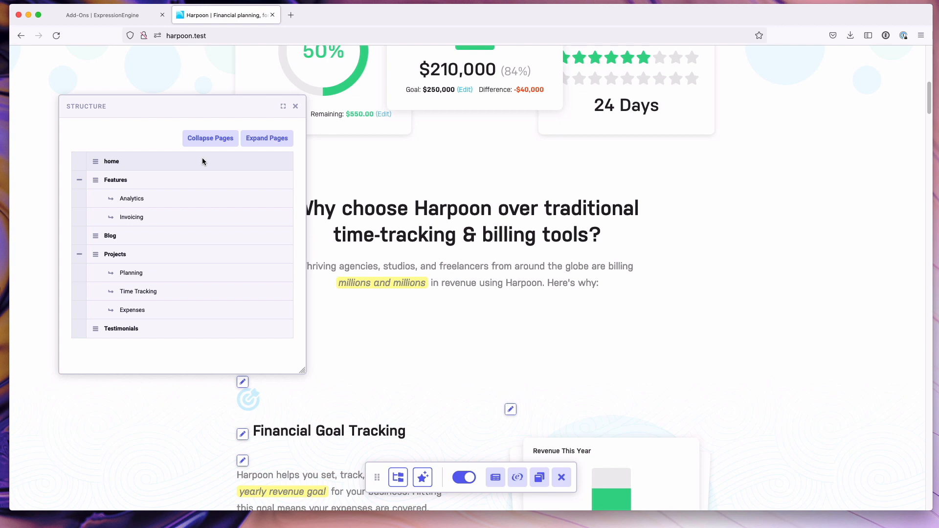